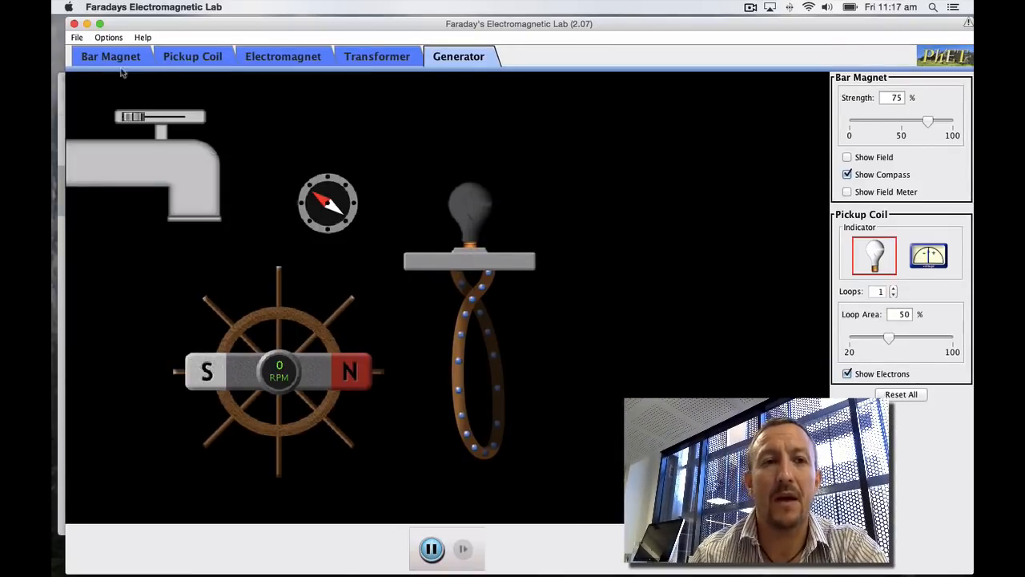
mouse_move(211, 72)
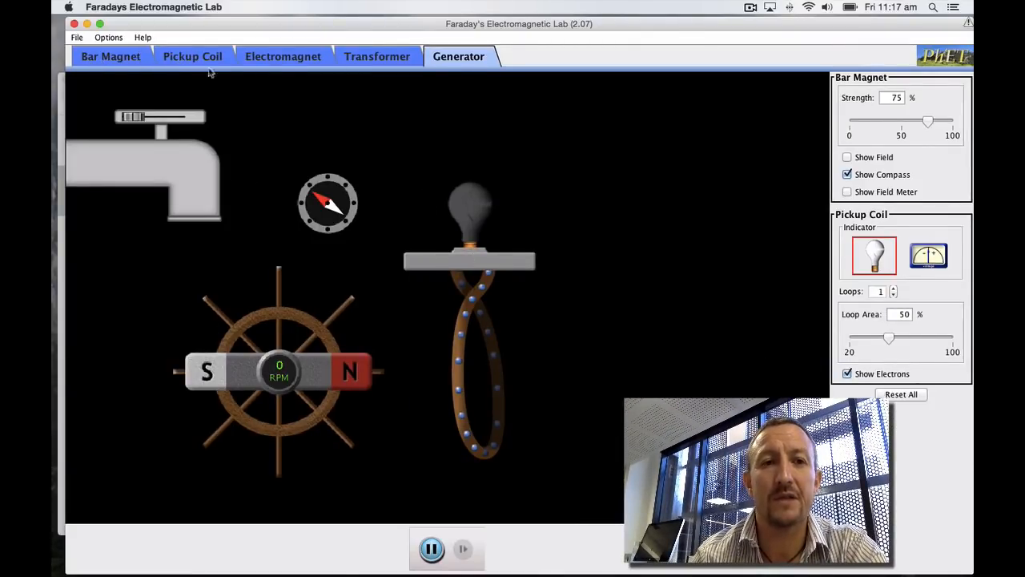
Preview the Bar Magnet, Pickup Coil and Electromagnet labs
left_click(110, 56)
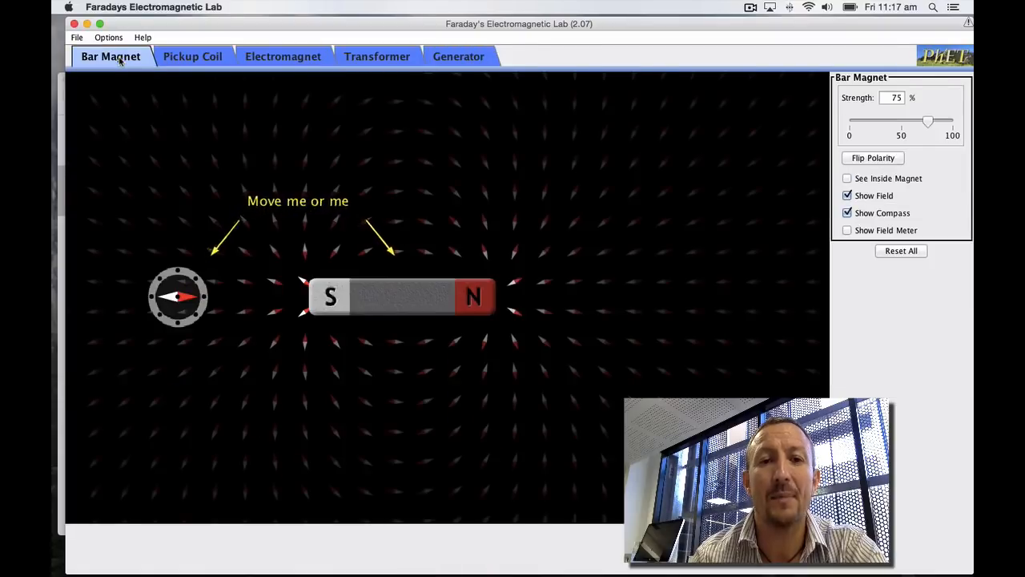
left_click(191, 56)
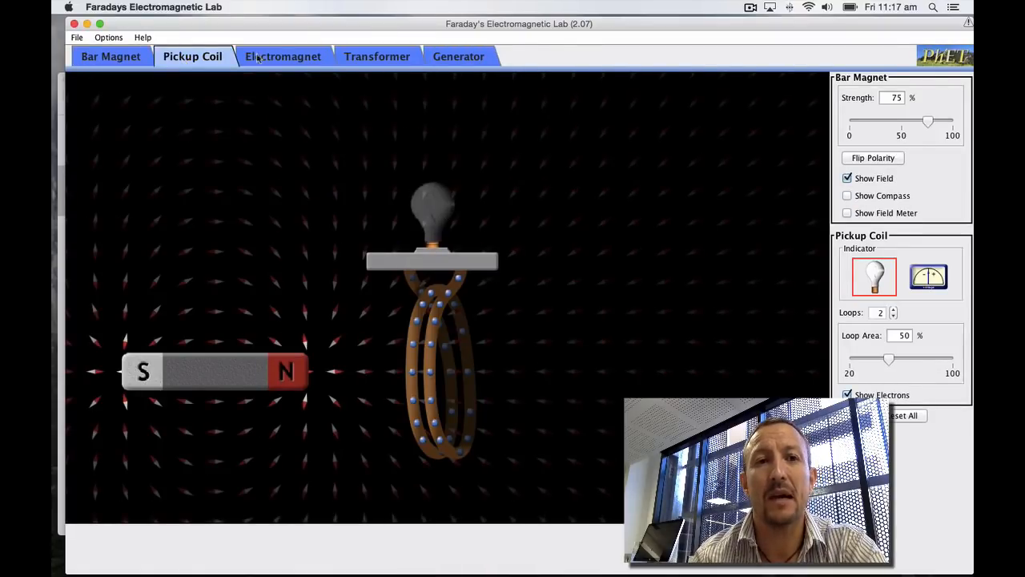
left_click(458, 56)
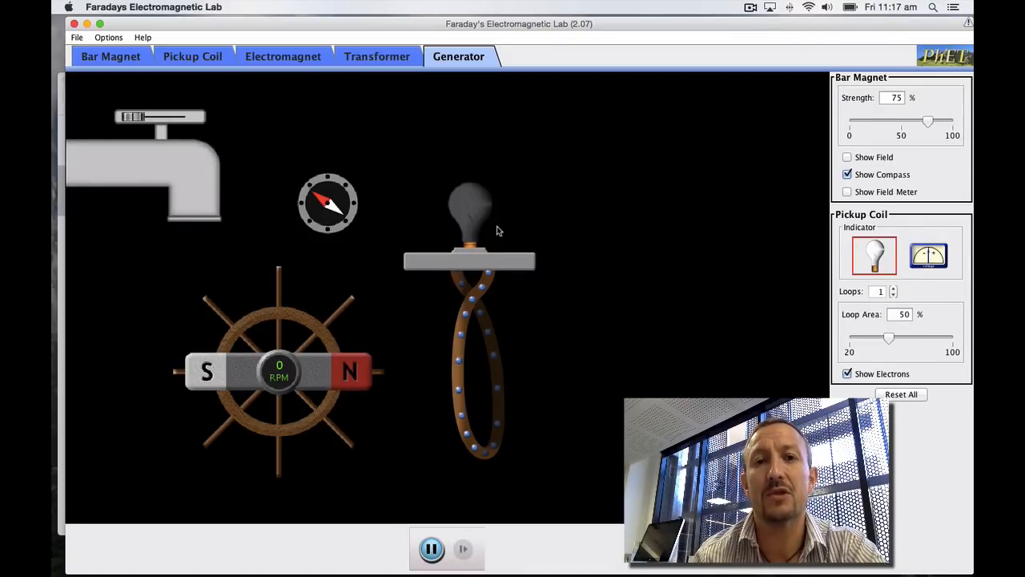
mouse_move(483, 234)
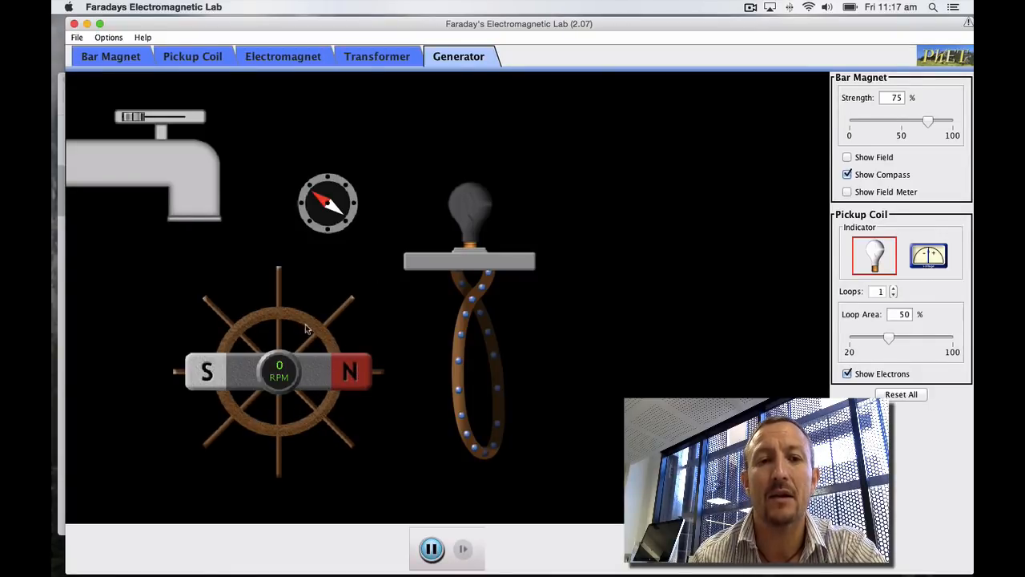
mouse_move(251, 370)
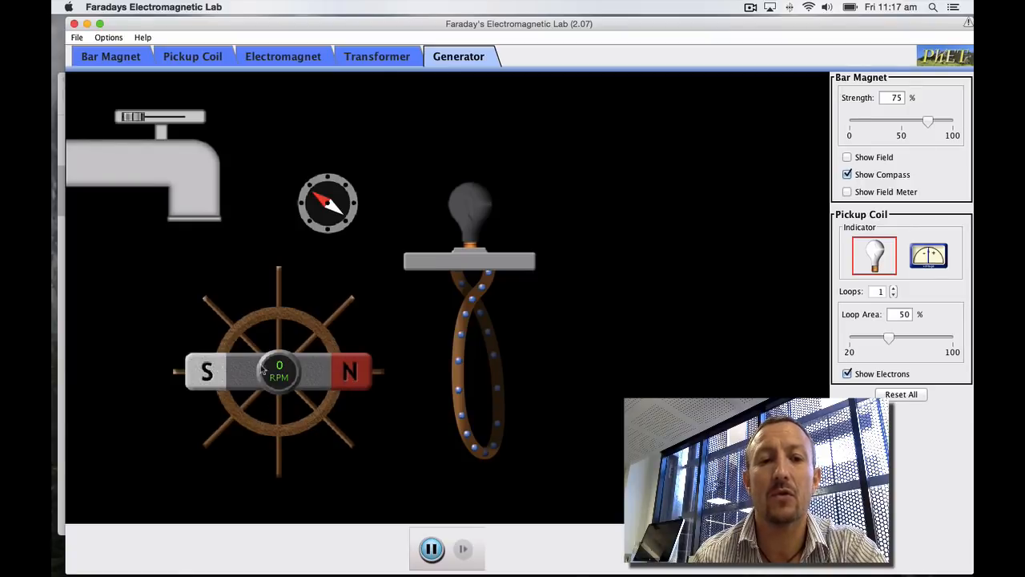
mouse_move(368, 364)
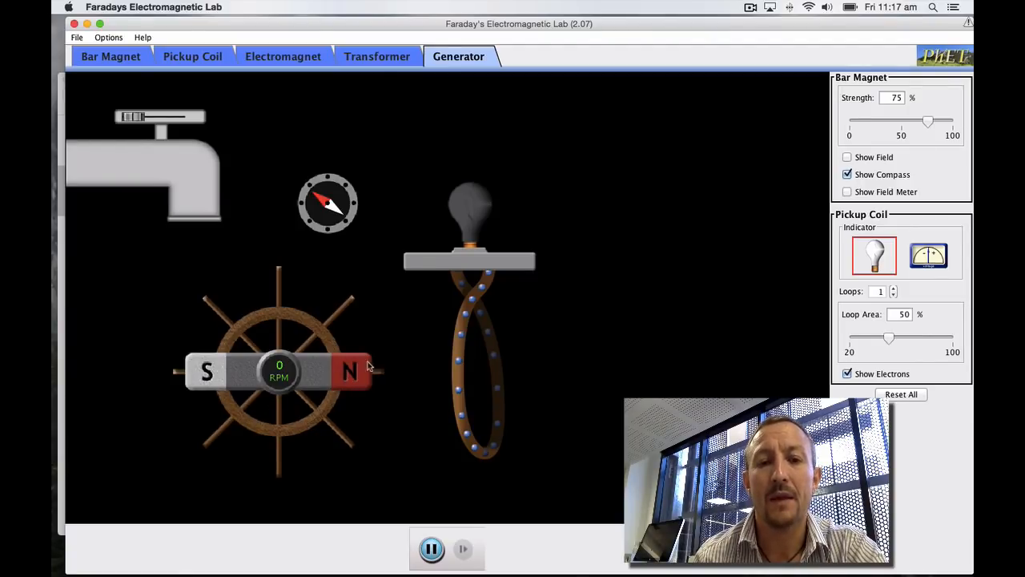
mouse_move(380, 448)
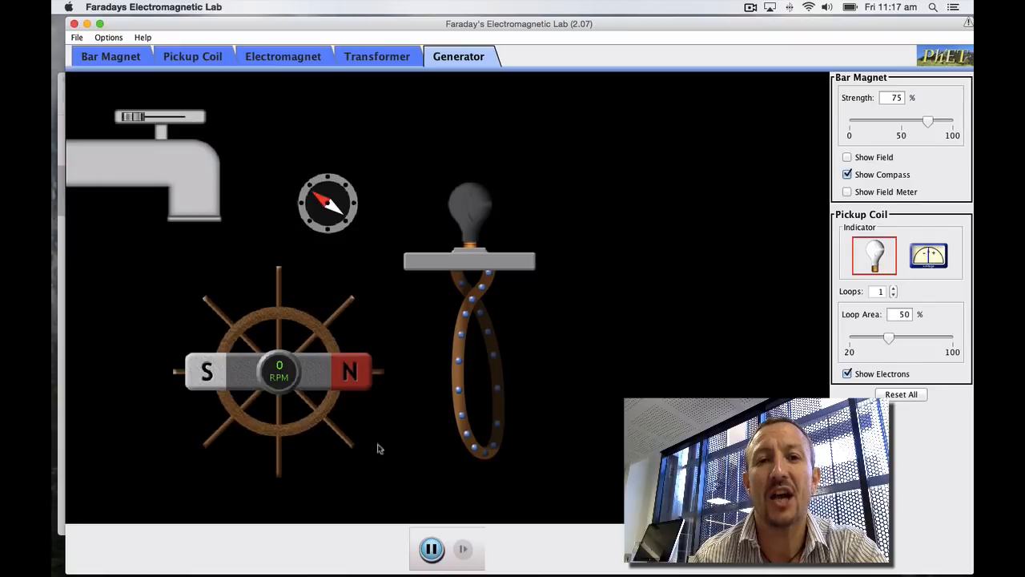
mouse_move(330, 358)
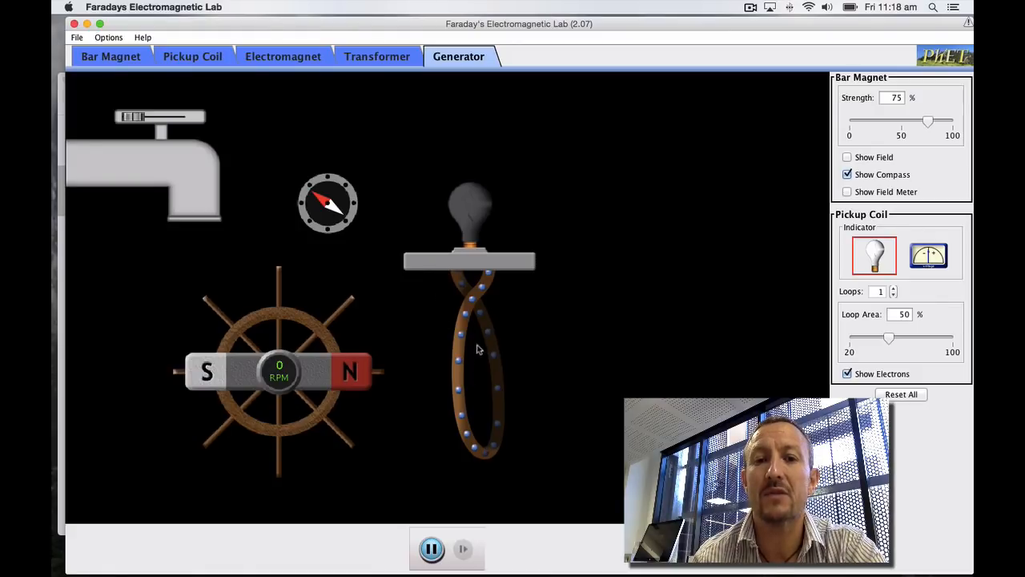
mouse_move(481, 317)
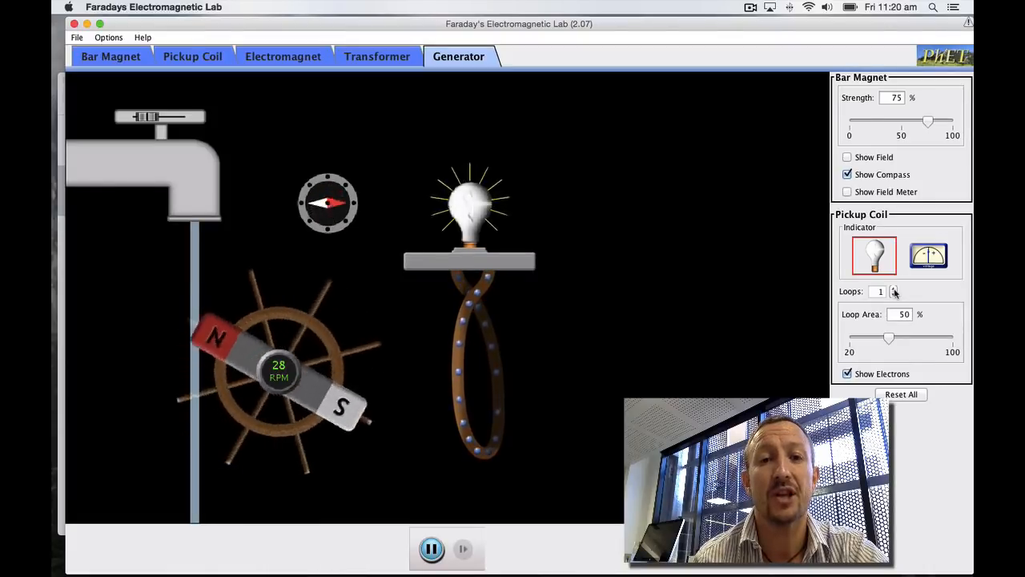
Adjust the pickup coil's loop count, finally settling on three loops
left_click(893, 289)
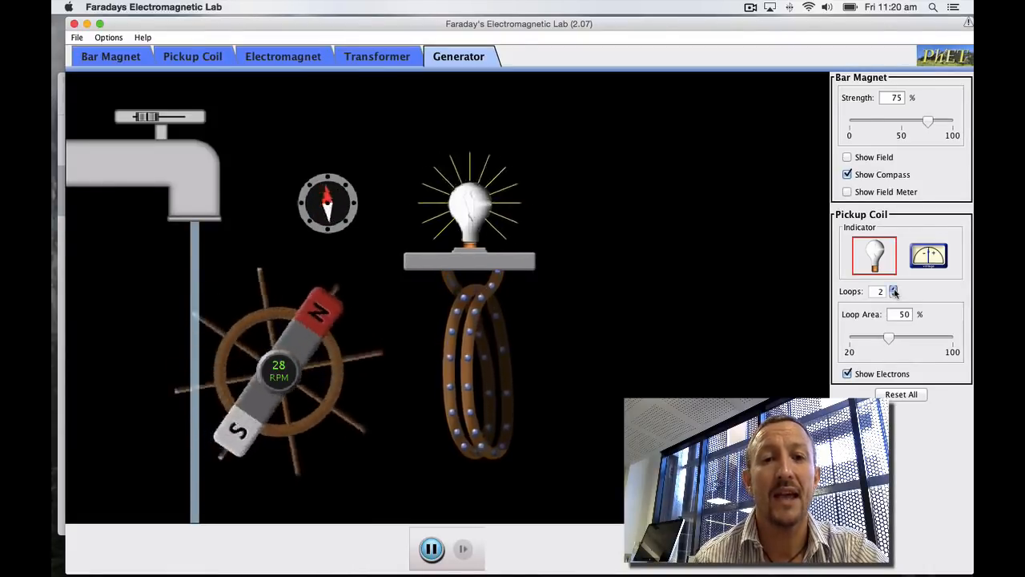
left_click(893, 291)
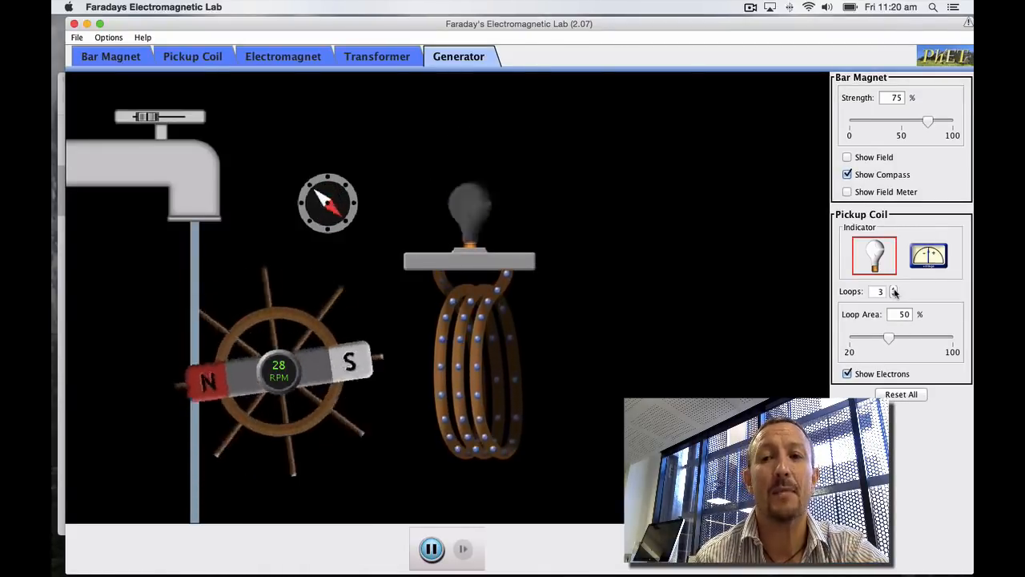
left_click(893, 295)
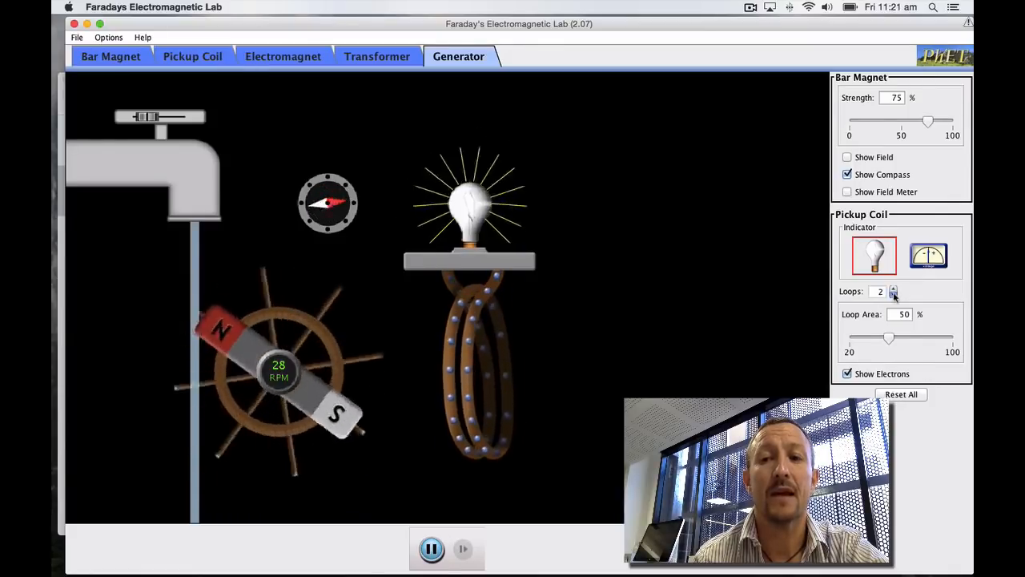
left_click(894, 294)
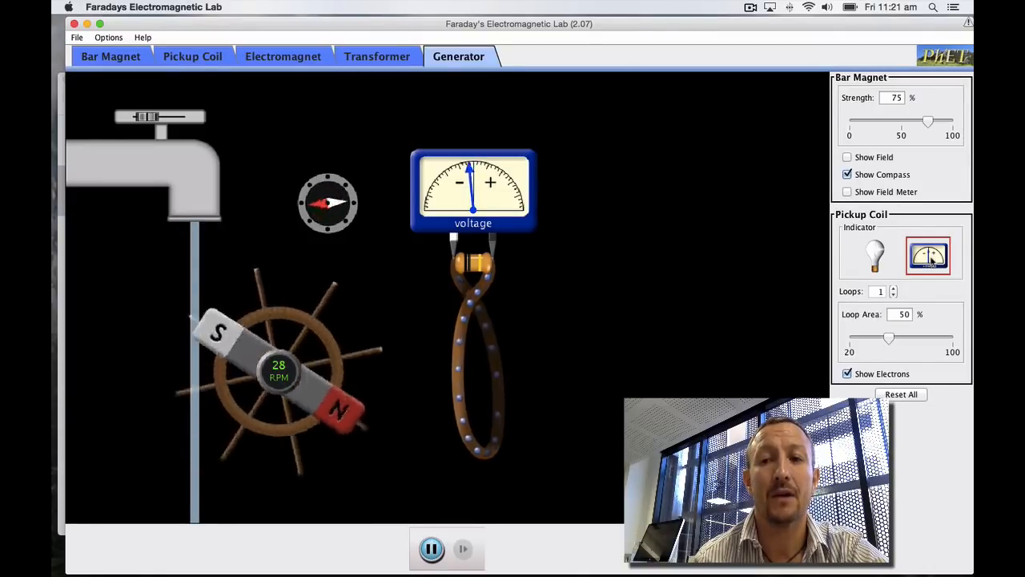
left_click(893, 287)
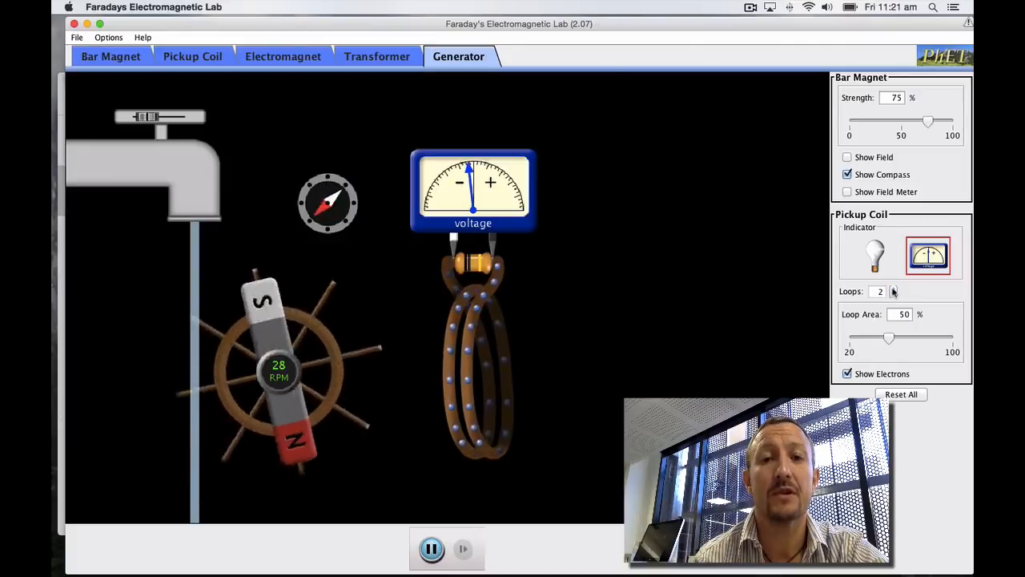
left_click(893, 289)
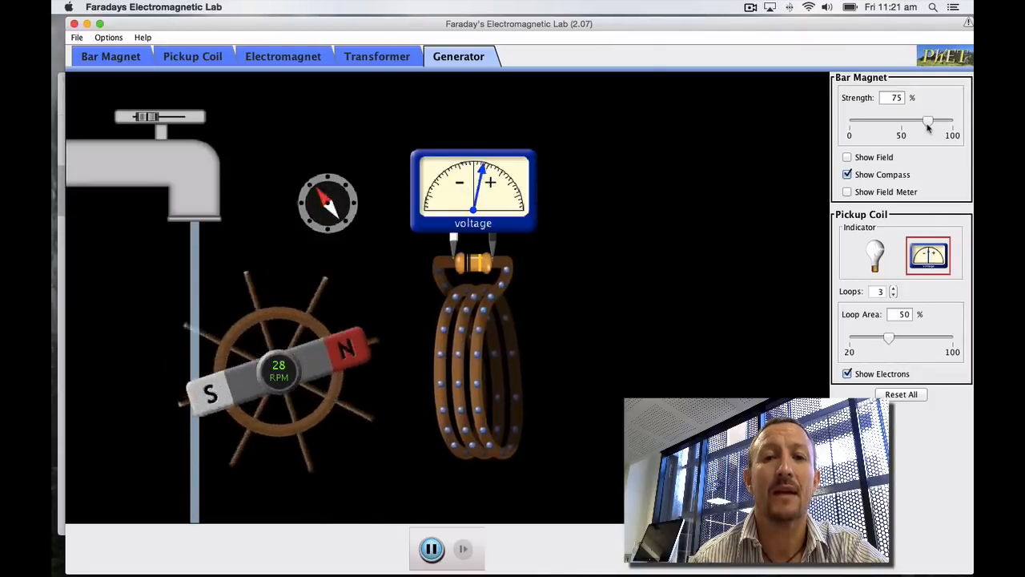
Set bar magnet strength to 100% and turn on Show Field
left_click_drag(927, 121, 947, 120)
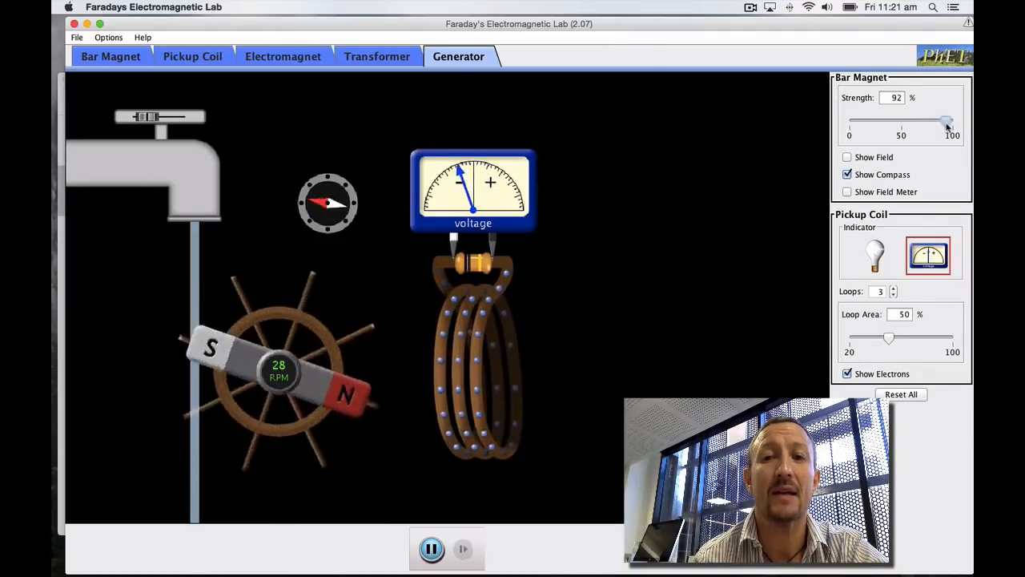
left_click_drag(947, 122, 957, 121)
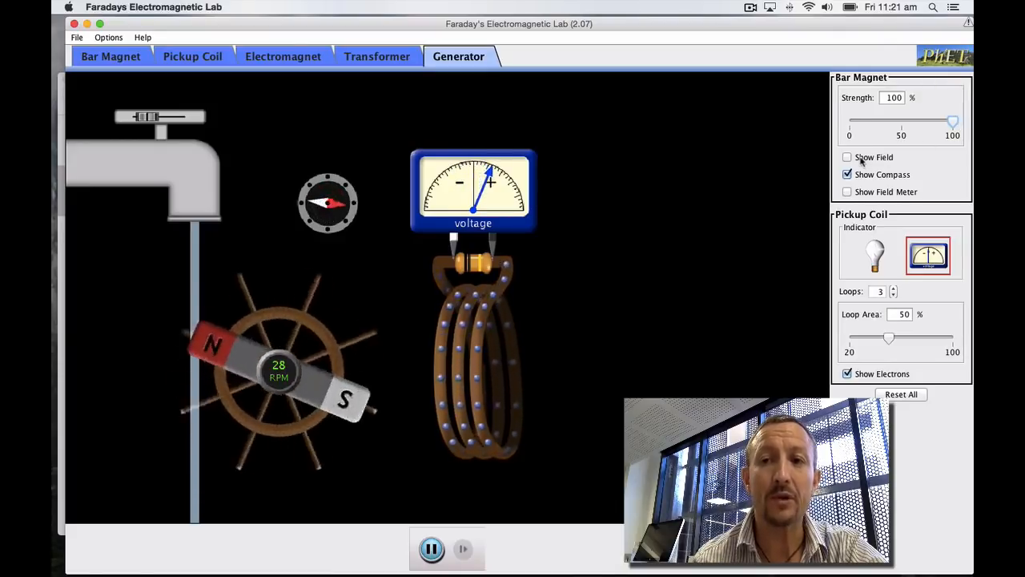
left_click(847, 157)
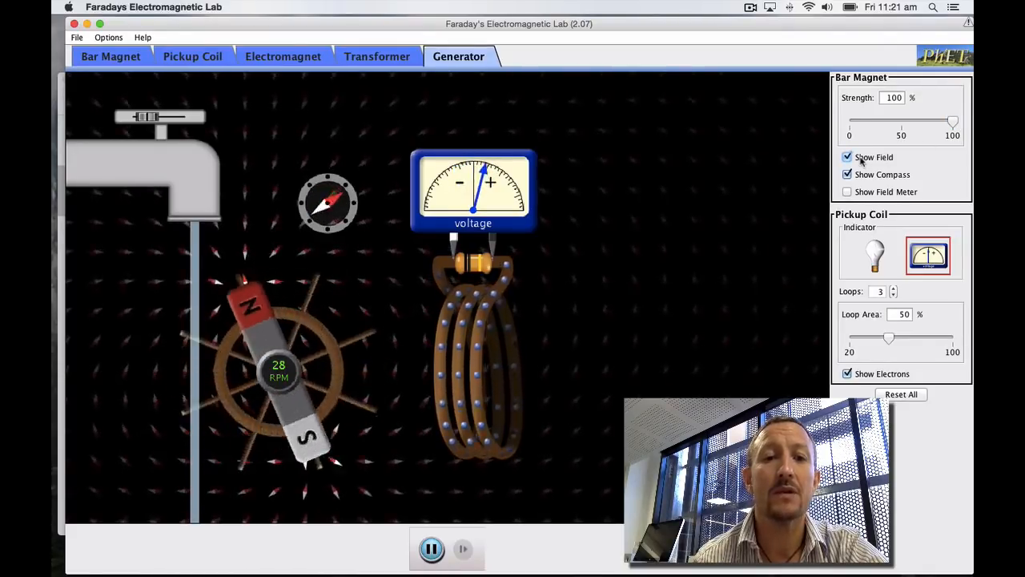